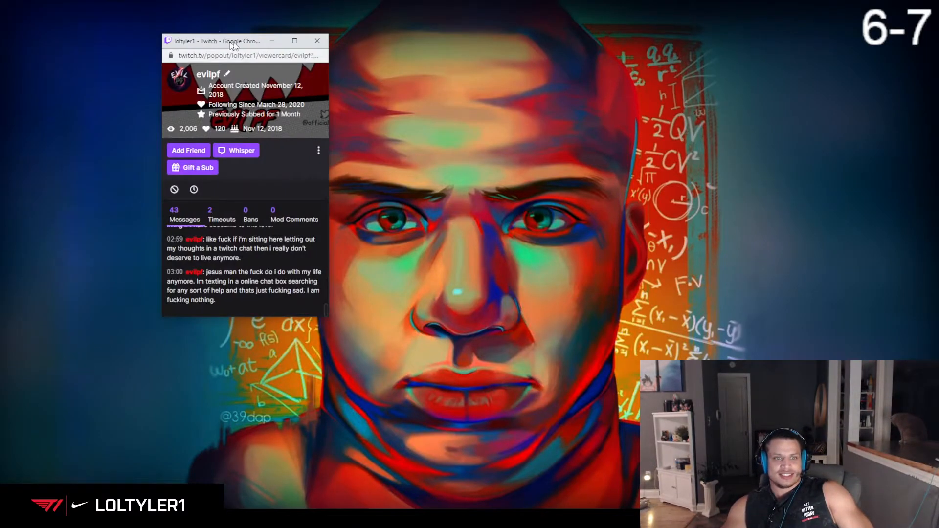
Move the chatter's viewer card popout toward the centre of the screen.
left_click_drag(234, 41, 347, 49)
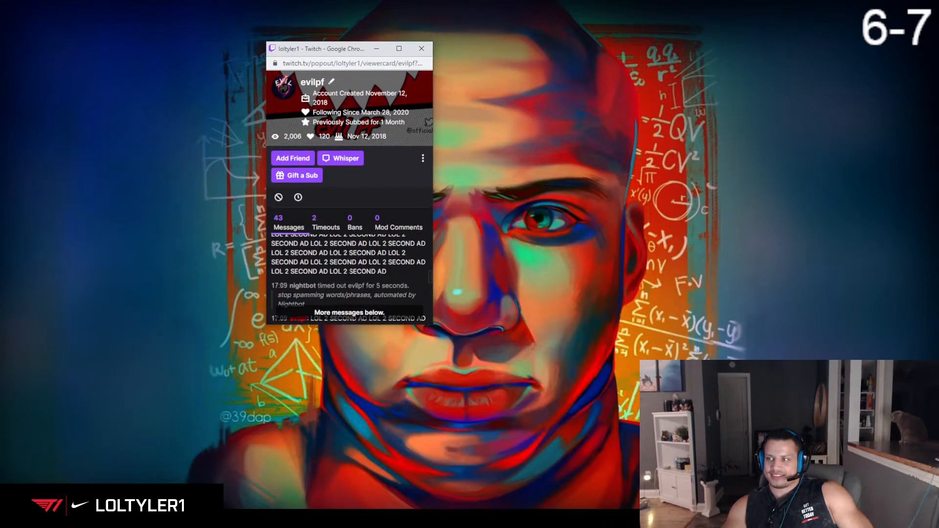